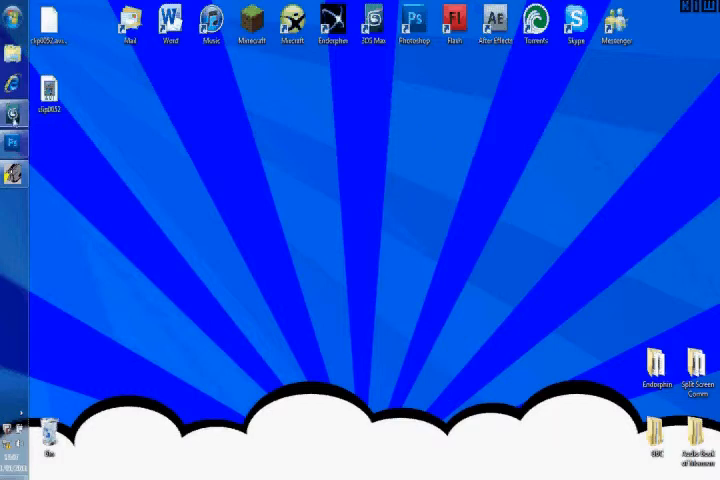
# Step: Launch 3ds Max from the desktop shortcut into an empty scene
pyautogui.doubleClick(376, 24)
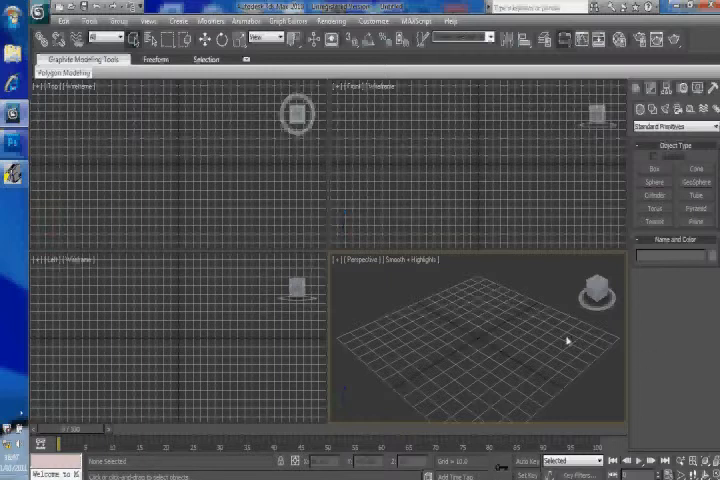
pyautogui.moveTo(620, 360)
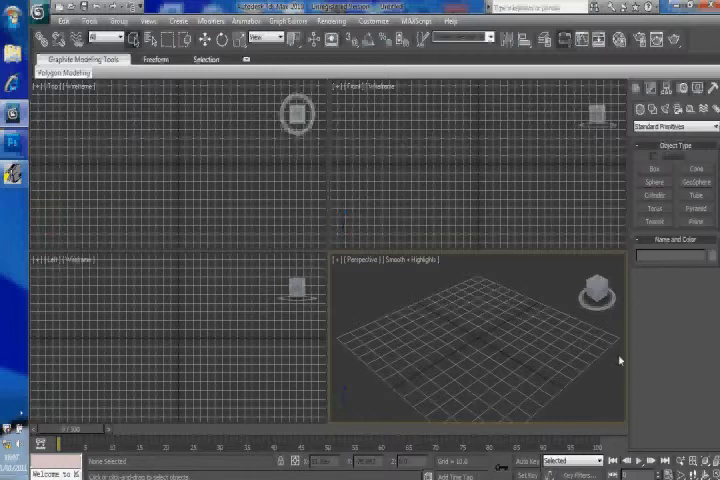
pyautogui.moveTo(512, 358)
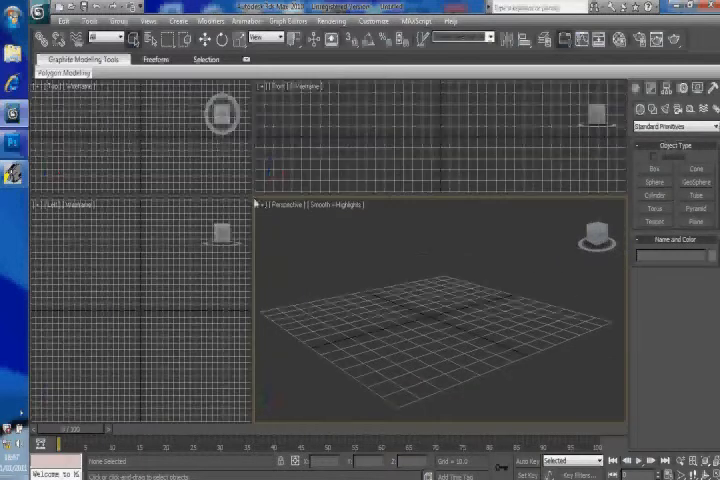
pyautogui.moveTo(280, 226)
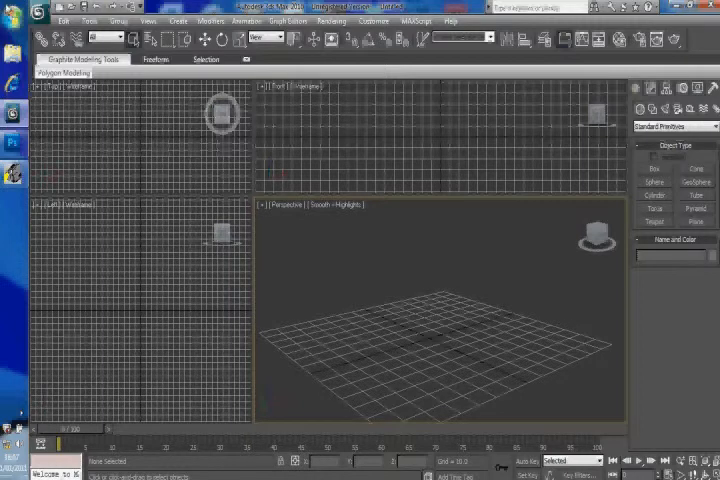
# Step: Create the box, cone and sphere standard primitives in the scene
pyautogui.click(654, 168)
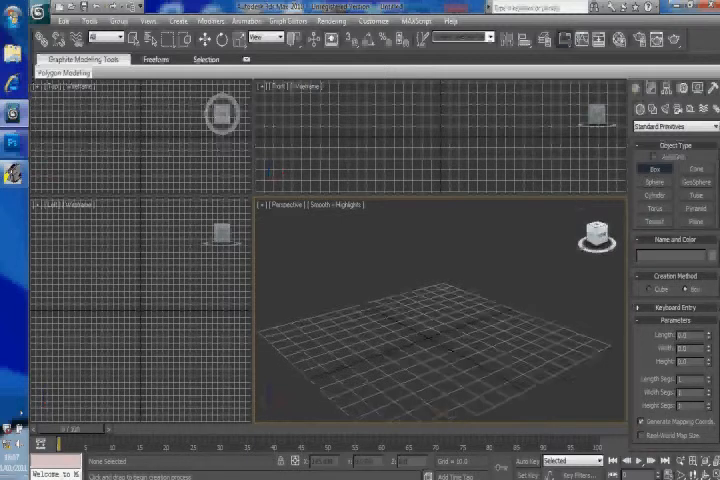
pyautogui.click(404, 368)
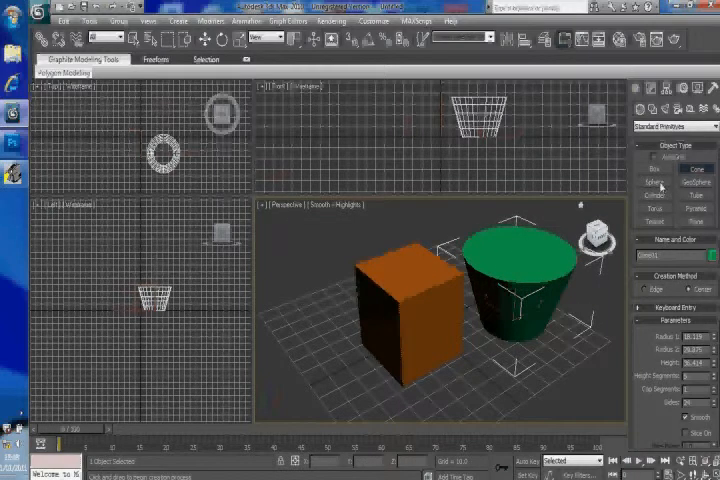
pyautogui.click(648, 180)
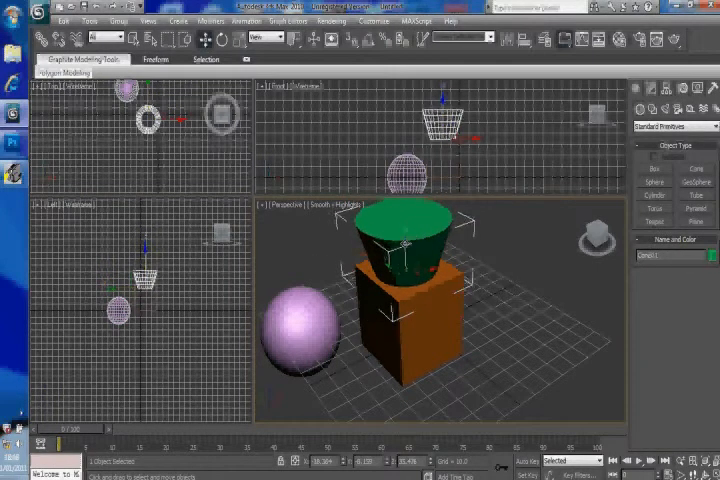
# Step: Stack the shapes: cone onto the box and the sphere down onto the cone
pyautogui.click(300, 330)
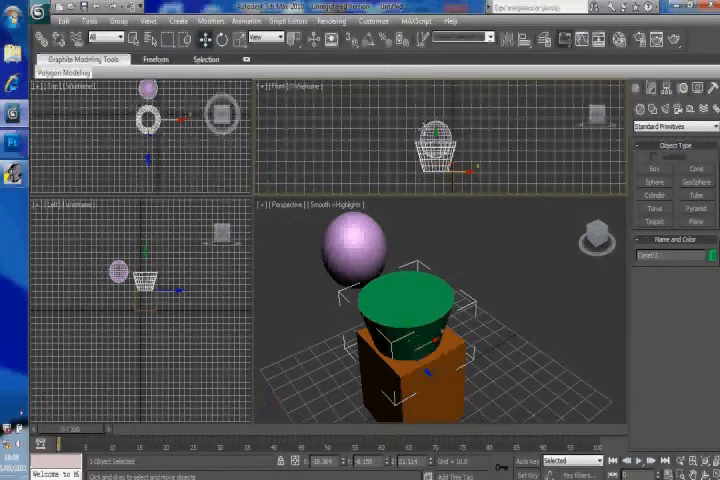
pyautogui.click(360, 244)
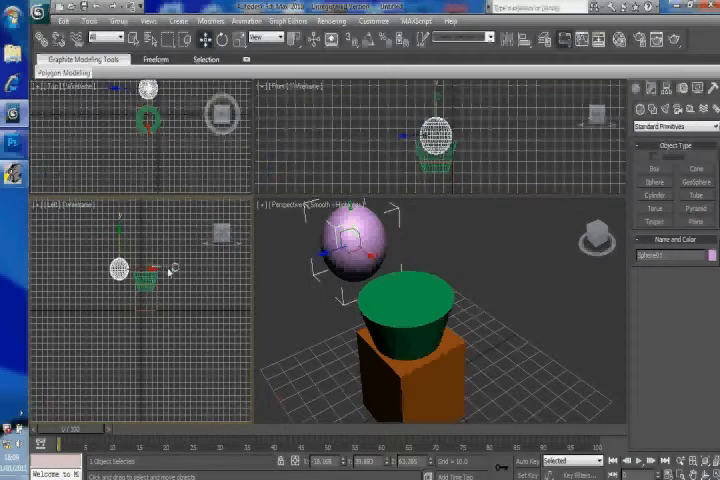
pyautogui.moveTo(356, 250); pyautogui.dragTo(360, 280)
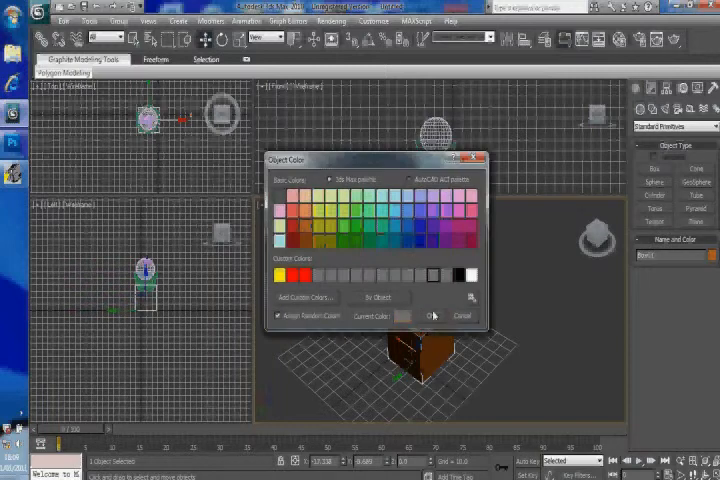
# Step: Give the box, cone and sphere the same dark grey object colour
pyautogui.click(424, 316)
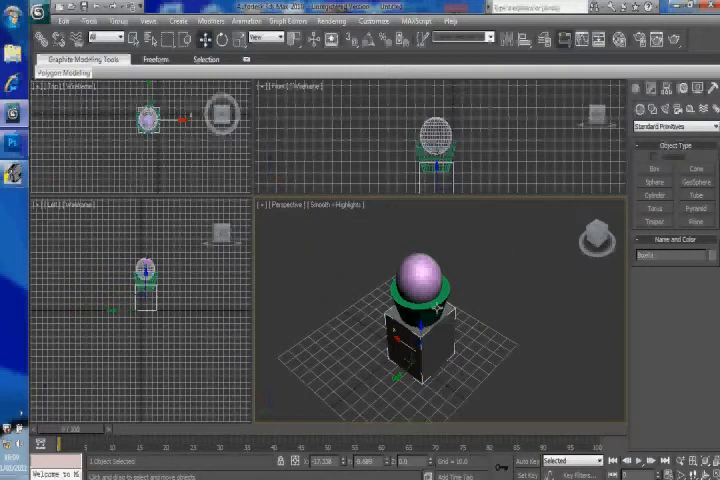
pyautogui.click(710, 256)
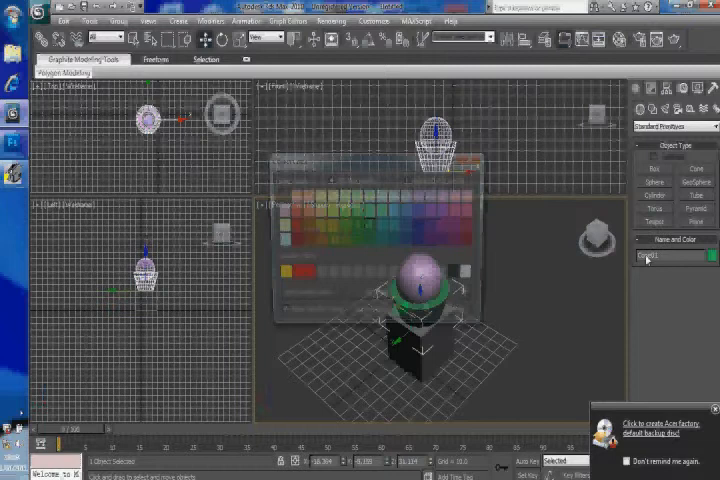
pyautogui.click(670, 256)
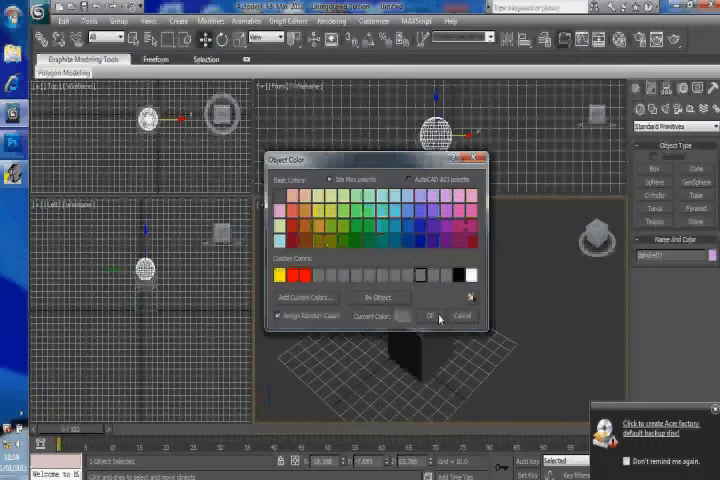
pyautogui.click(426, 316)
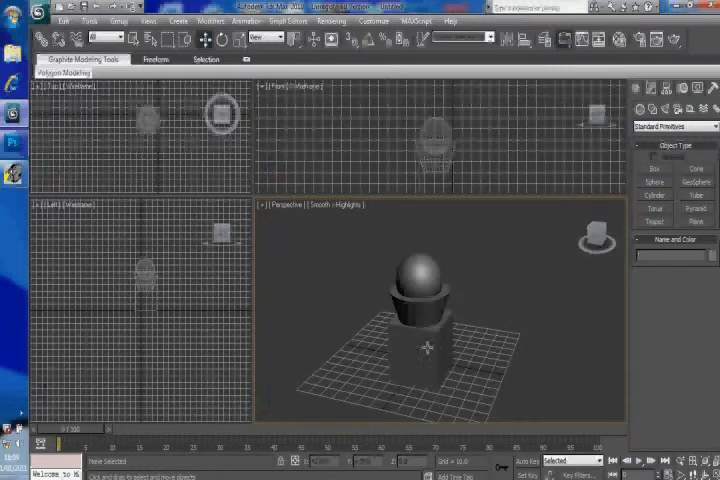
# Step: Convert the stacked objects, including the sphere, to Editable Poly and deselect
pyautogui.rightClick(430, 350)
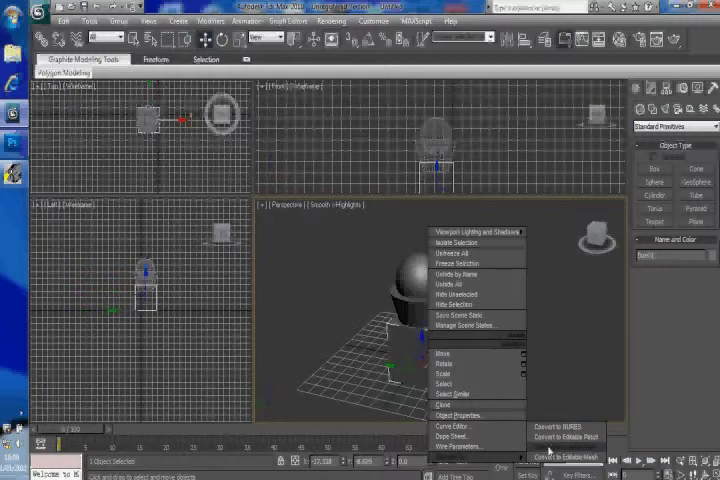
pyautogui.click(564, 460)
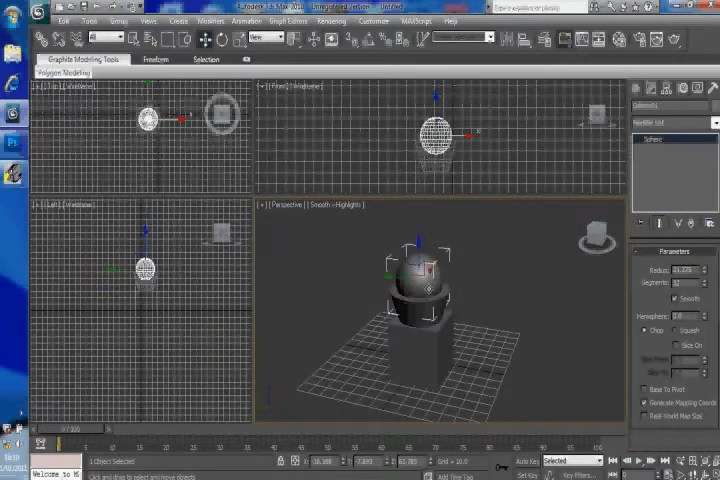
pyautogui.rightClick(420, 290)
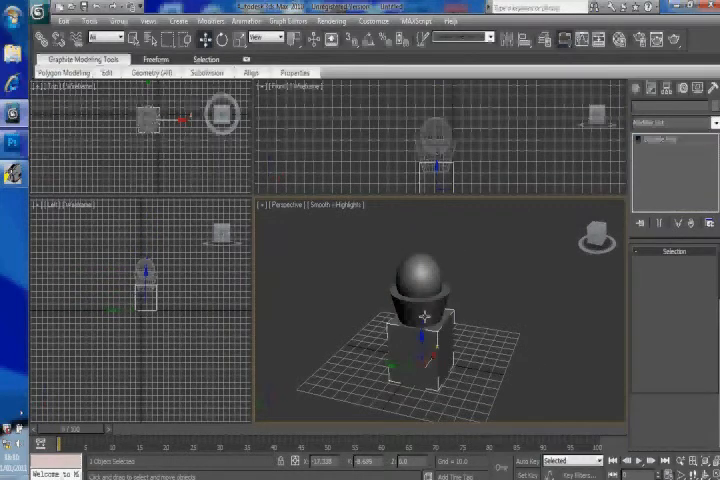
pyautogui.click(470, 340)
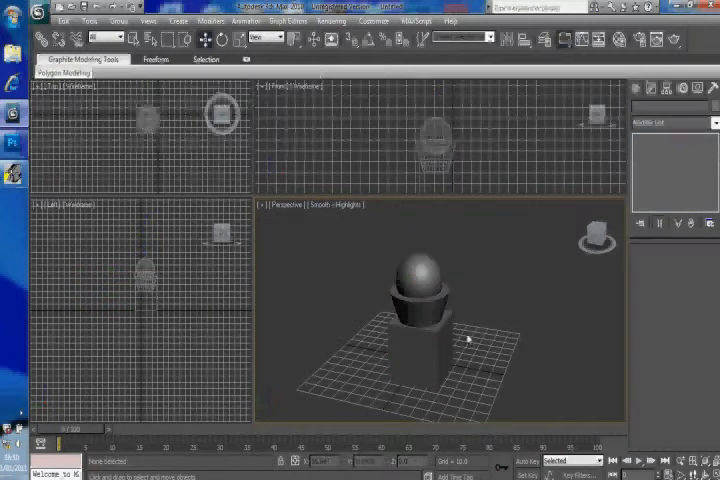
pyautogui.click(430, 344)
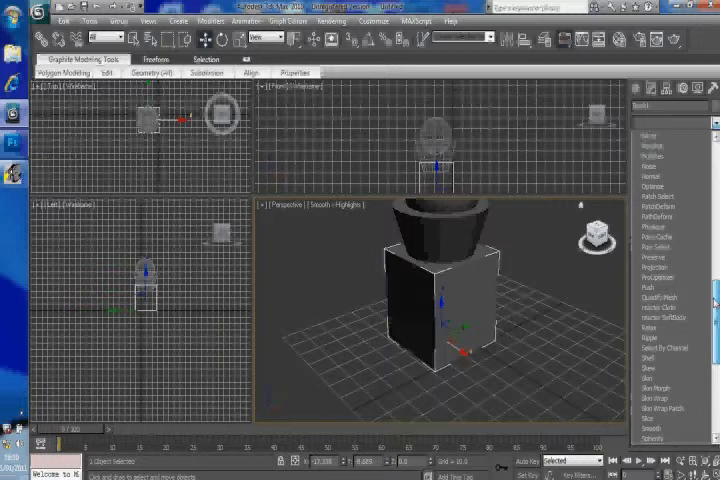
# Step: Apply an Unwrap UVW modifier to the box from the modifier list
pyautogui.scroll(-3)
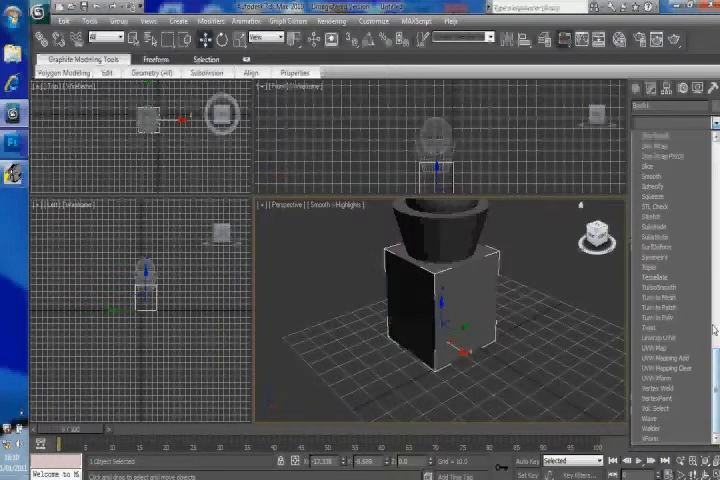
pyautogui.moveTo(656, 336)
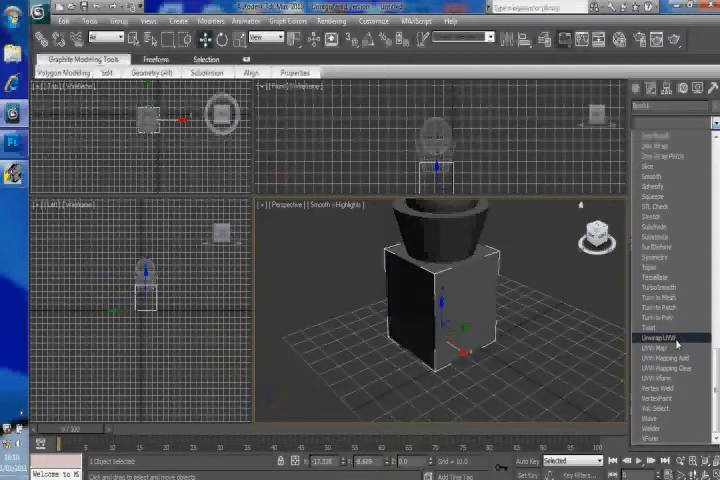
pyautogui.click(656, 338)
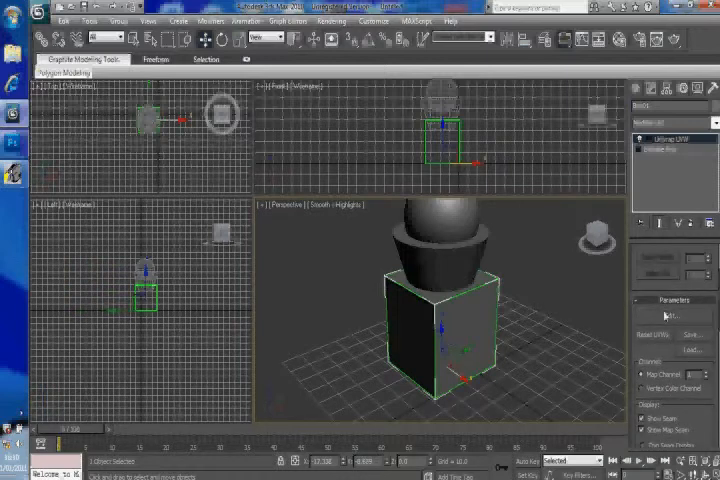
# Step: In Edit UVWs, select all box faces and apply Unfold Mapping into flat islands
pyautogui.click(670, 316)
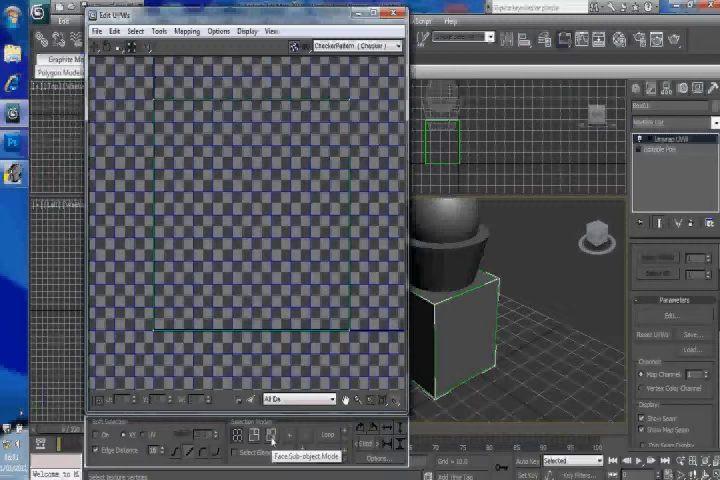
pyautogui.click(276, 432)
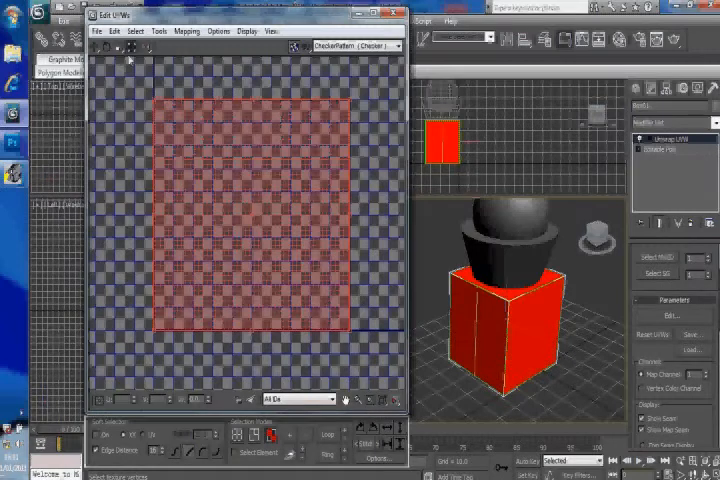
pyautogui.click(188, 32)
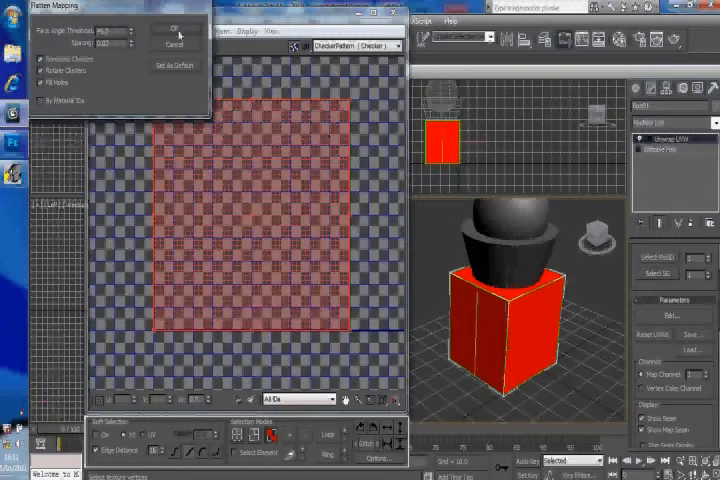
pyautogui.click(176, 28)
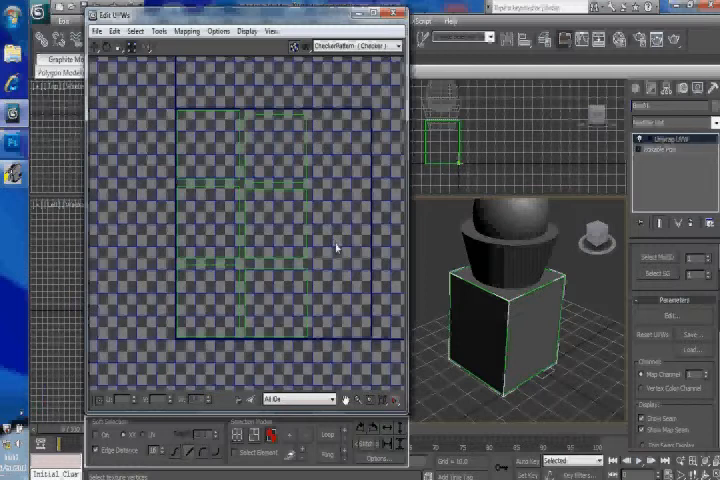
# Step: Select the box's front face island in the unfolded cross layout
pyautogui.click(276, 304)
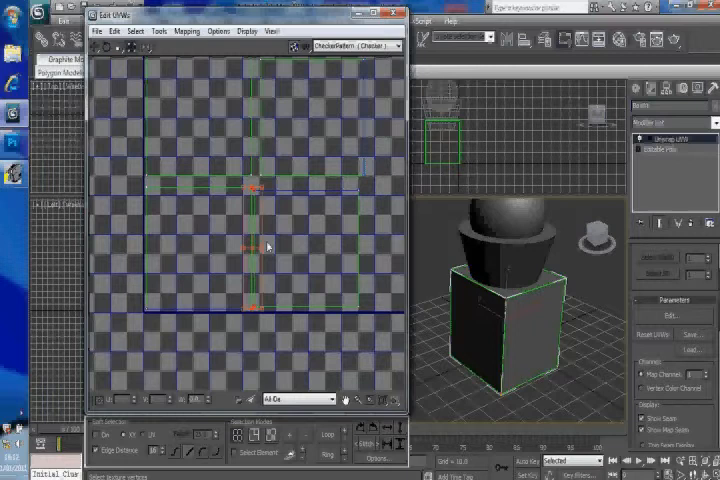
pyautogui.moveTo(320, 340)
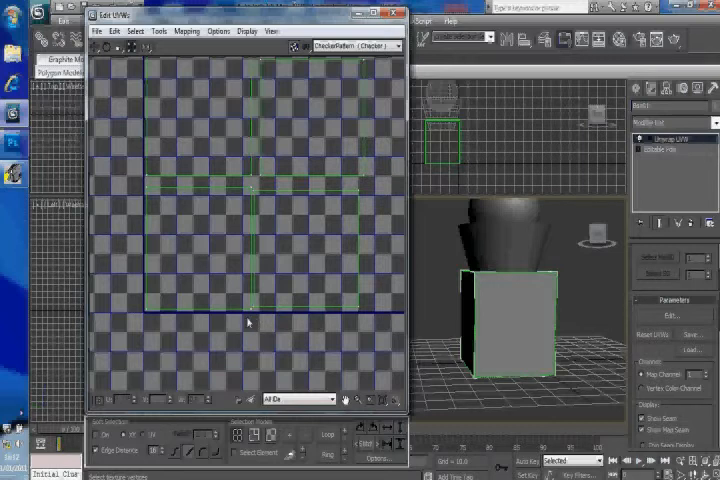
pyautogui.moveTo(252, 188)
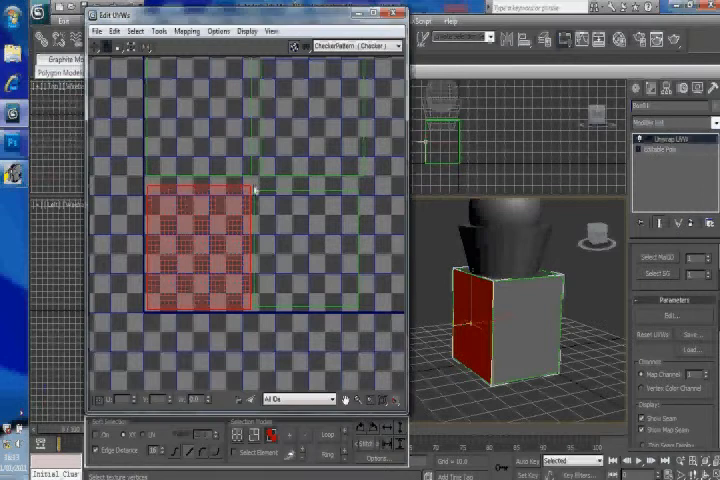
pyautogui.moveTo(196, 244); pyautogui.dragTo(300, 244)
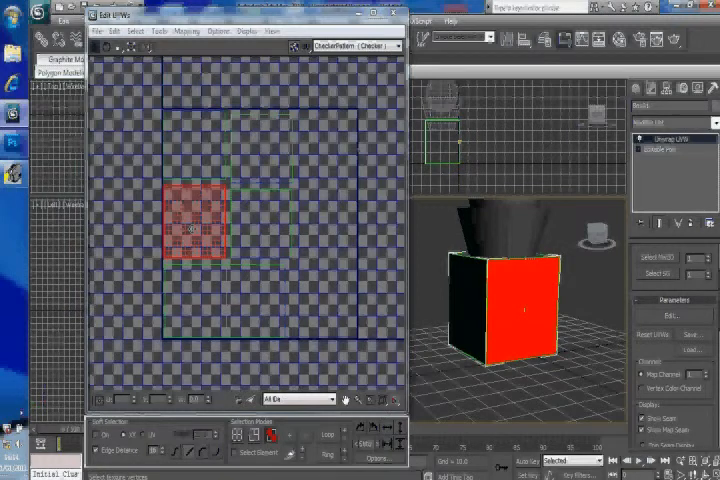
pyautogui.moveTo(196, 224); pyautogui.dragTo(316, 300)
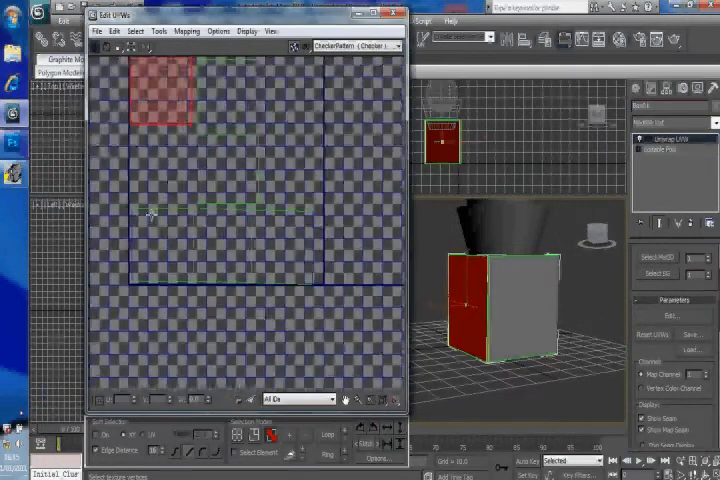
# Step: Move a face island so the layout fits within the 0–1 UV square
pyautogui.moveTo(160, 96); pyautogui.dragTo(270, 224)
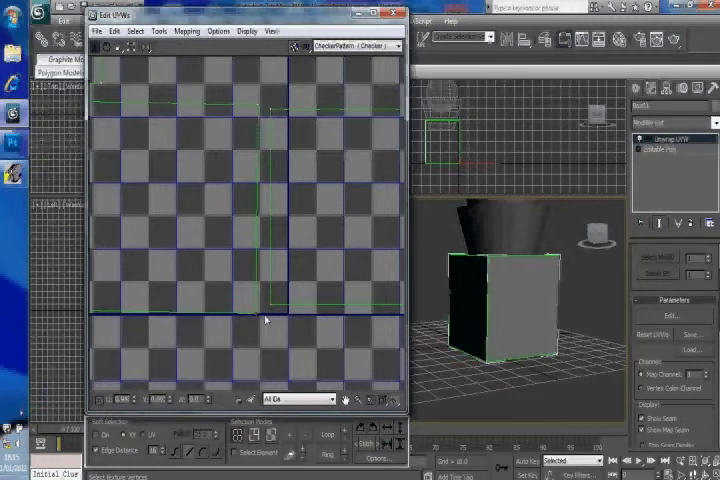
pyautogui.moveTo(282, 130)
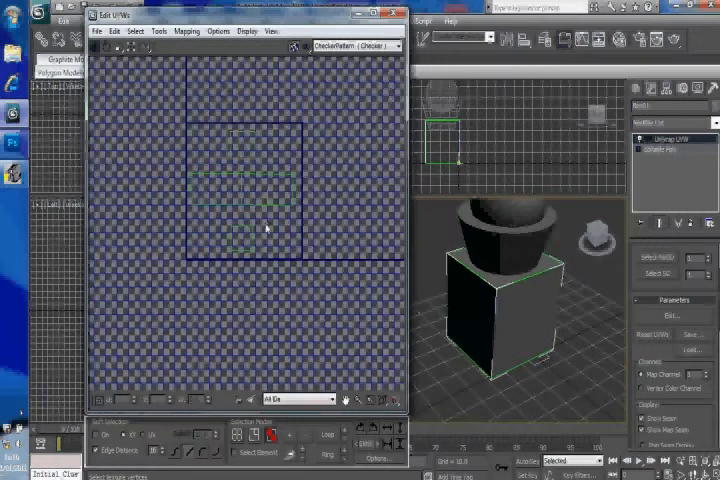
# Step: Nudge a face island into place before saving the box's UVW coordinates
pyautogui.moveTo(264, 228); pyautogui.dragTo(250, 184)
pyautogui.write('square')
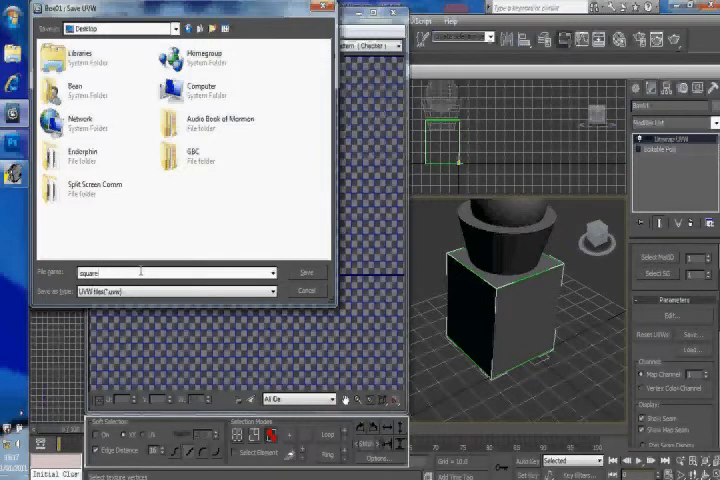
# Step: Save the box's UVW file and bring up Tools > Render UVW Template
pyautogui.click(306, 272)
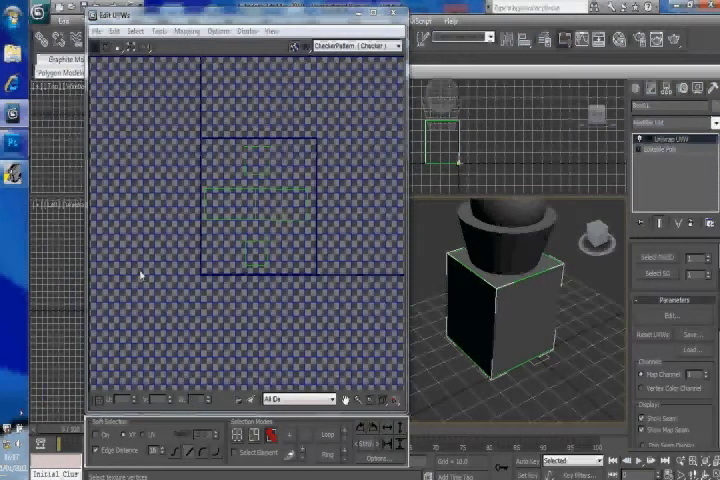
pyautogui.moveTo(184, 204)
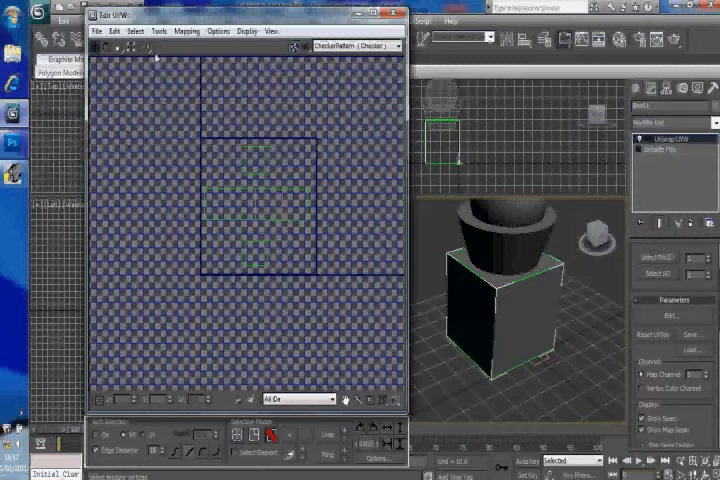
pyautogui.click(158, 32)
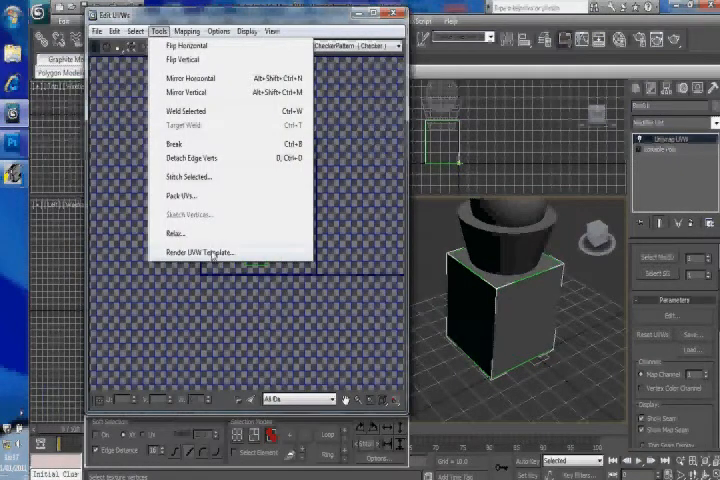
pyautogui.click(198, 252)
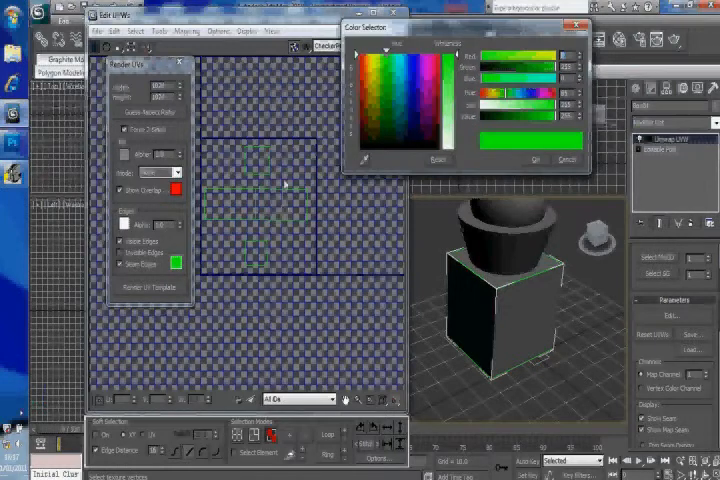
pyautogui.moveTo(328, 104)
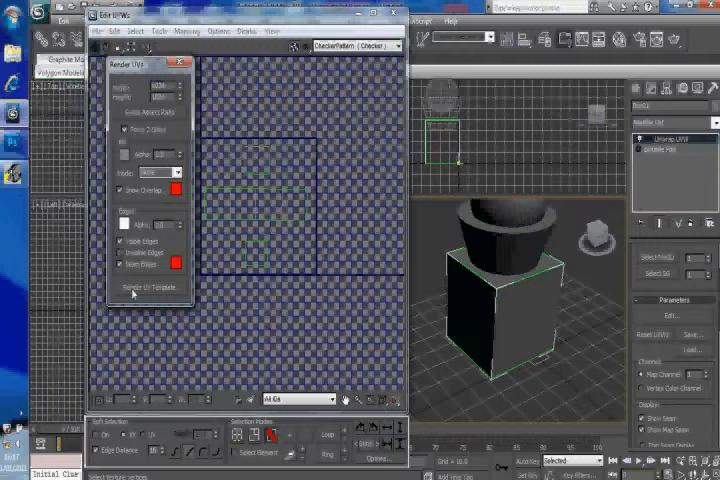
# Step: Render the box's cross-shaped UV layout as red lines on black
pyautogui.click(148, 288)
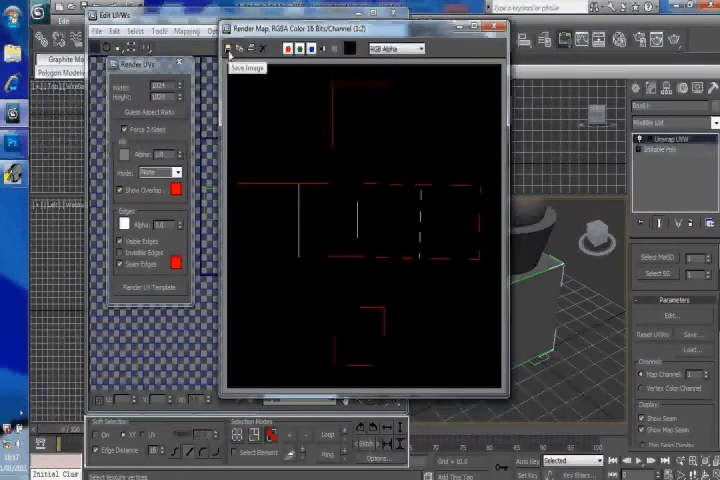
# Step: Save the rendered UV template to the desktop as a TIF image, accepting the TIF options
pyautogui.click(248, 68)
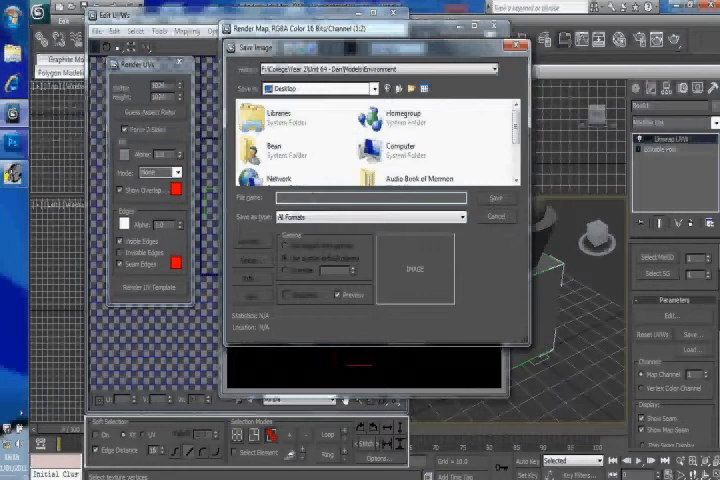
pyautogui.click(460, 216)
pyautogui.write('square')
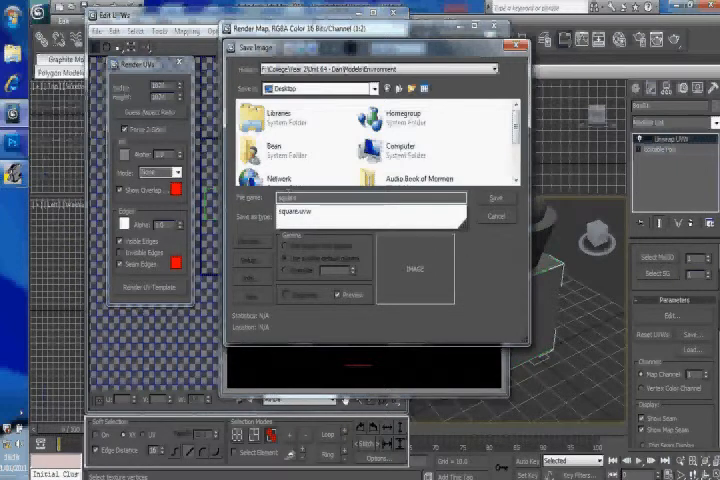
pyautogui.click(370, 216)
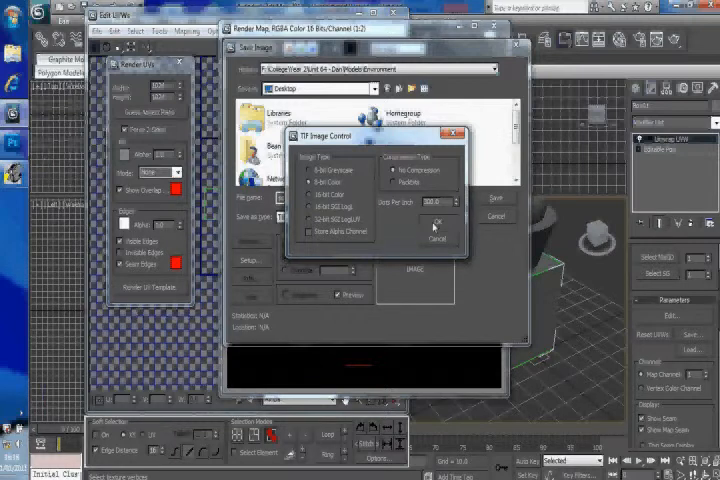
pyautogui.click(436, 220)
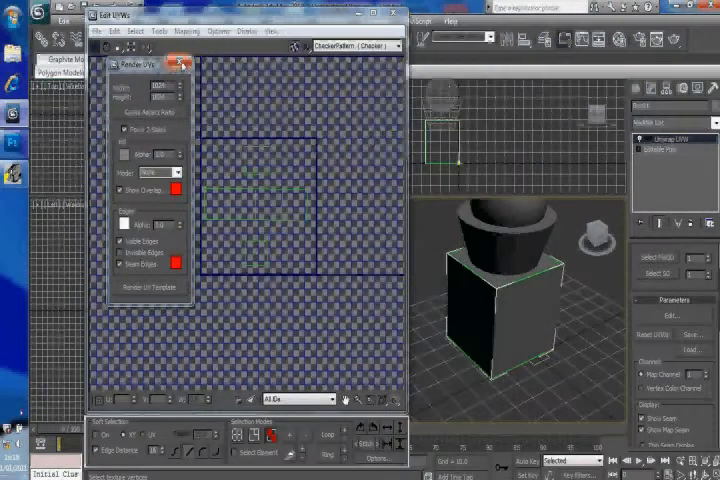
# Step: Close the Edit UVWs editor to show the box, cone and sphere in four viewports
pyautogui.click(184, 64)
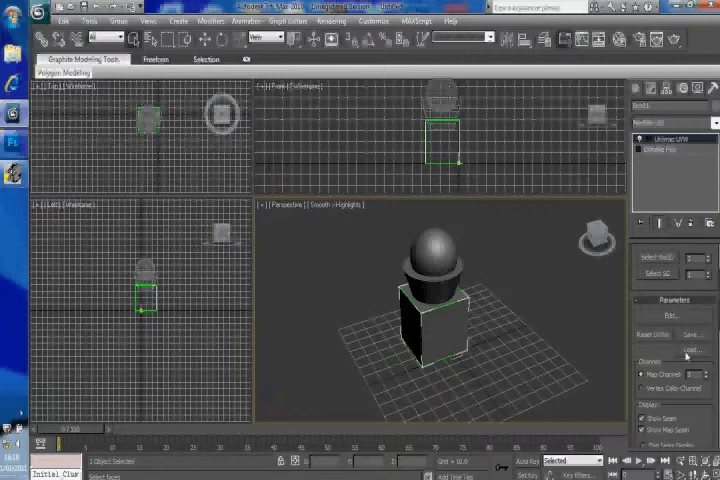
# Step: Load the saved .uvw file from the Desktop onto the model via Load UVW
pyautogui.click(692, 348)
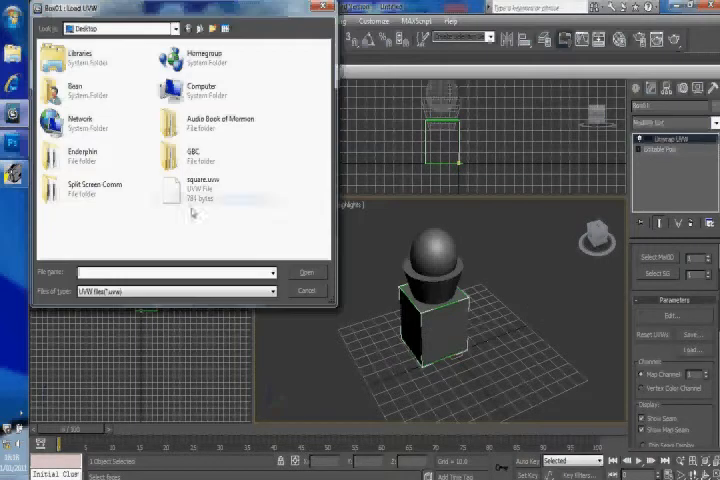
pyautogui.click(204, 184)
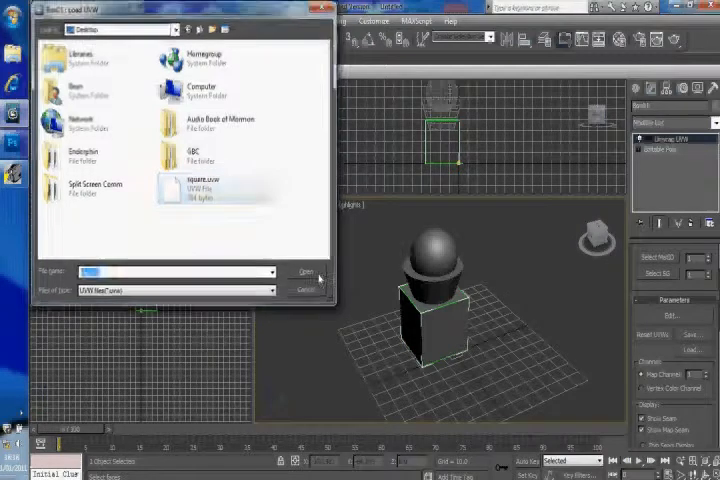
pyautogui.click(300, 272)
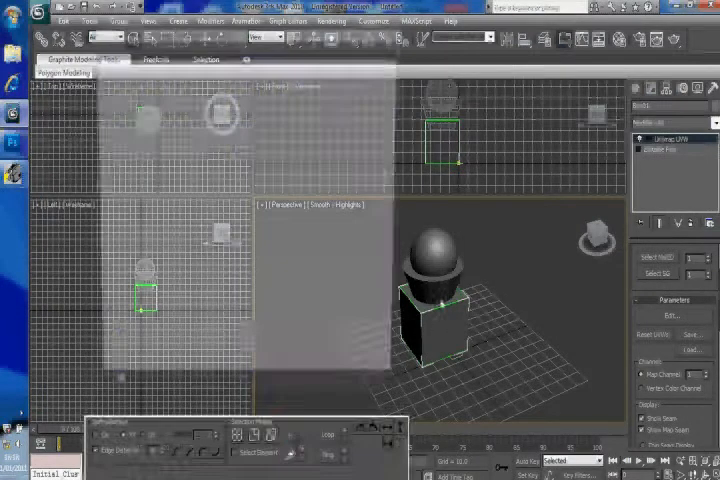